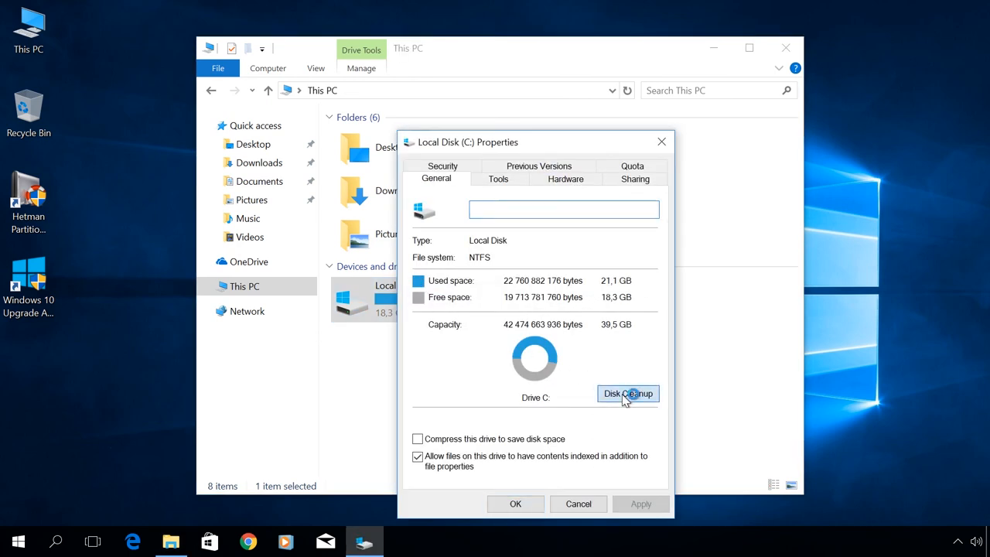
Launch Disk Cleanup for drive C, listing deletable files with 7.53 MB selected.
click(628, 395)
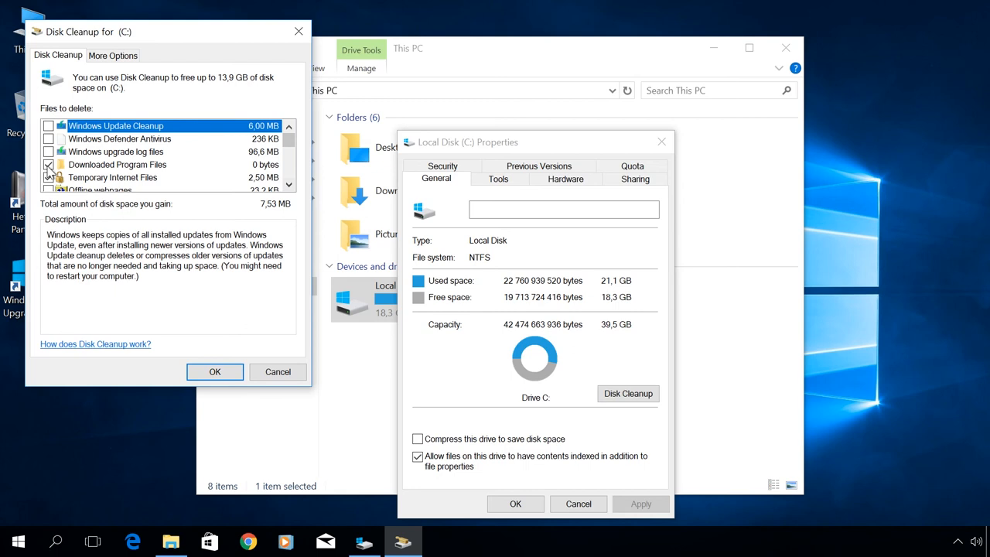